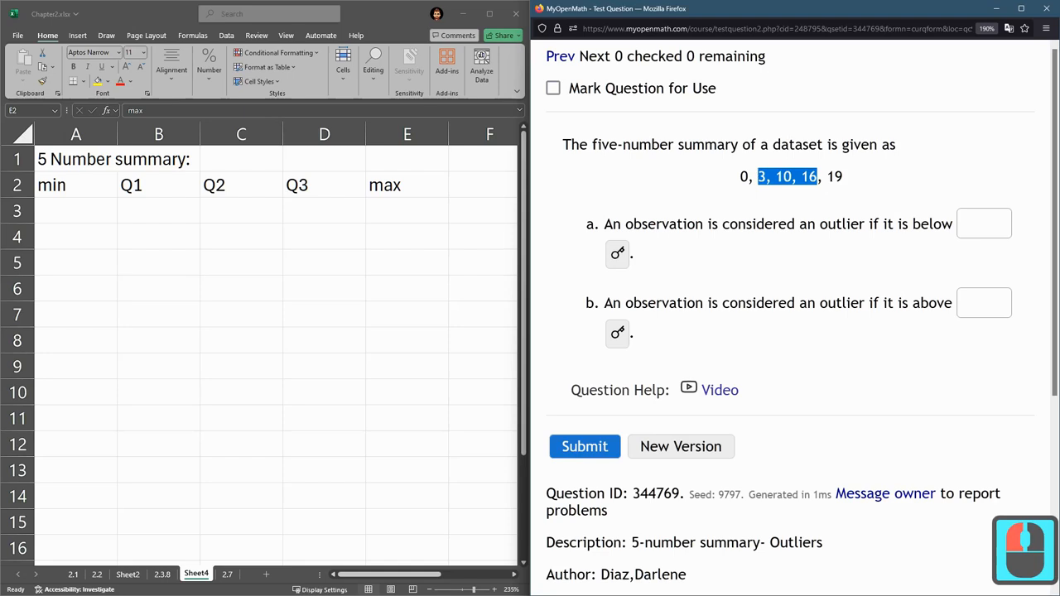
# Enter Q1 as 3 in B3 and Q3 as 16 in D3, then move to A5.
pyautogui.click(787, 226)
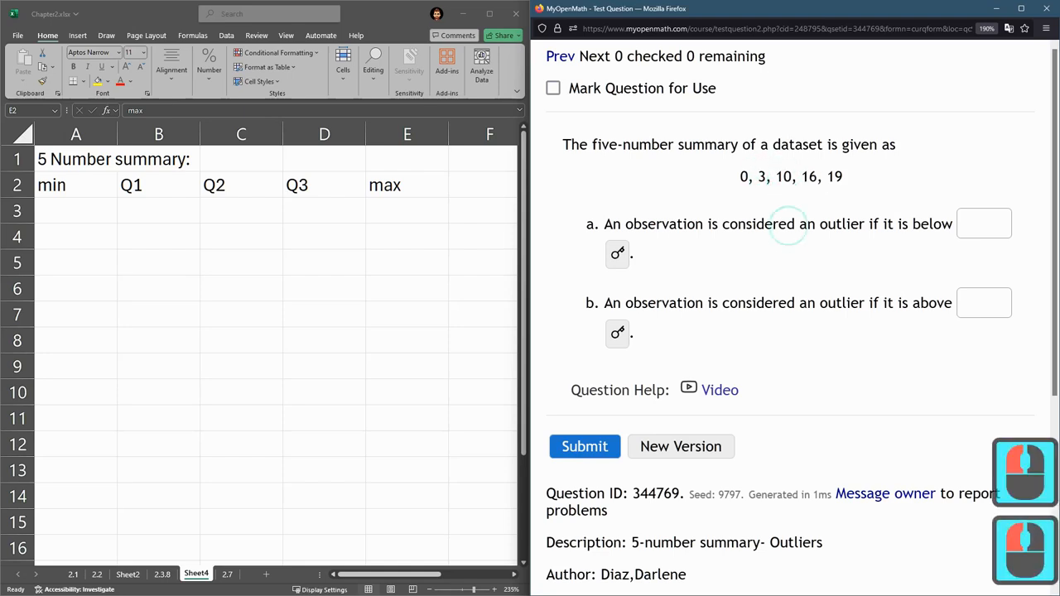
pyautogui.click(408, 186)
pyautogui.write('3')
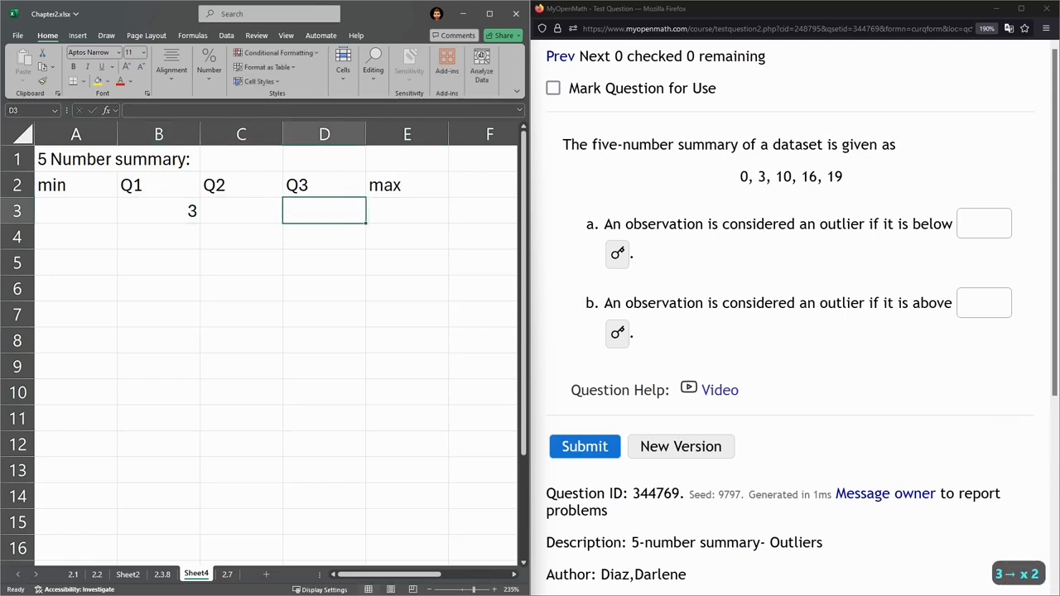
pyautogui.write('16')
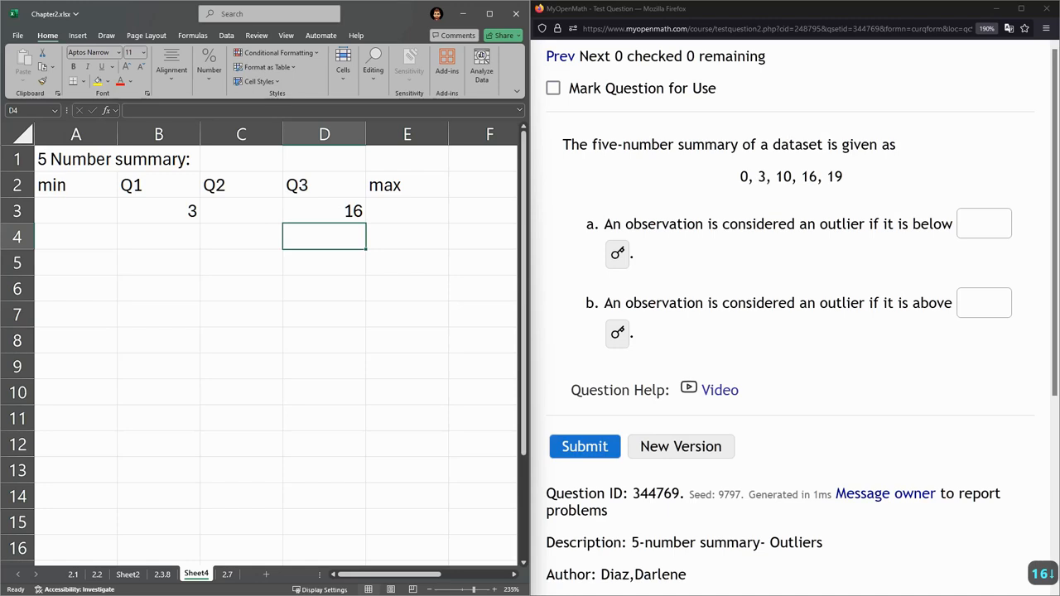
pyautogui.click(76, 262)
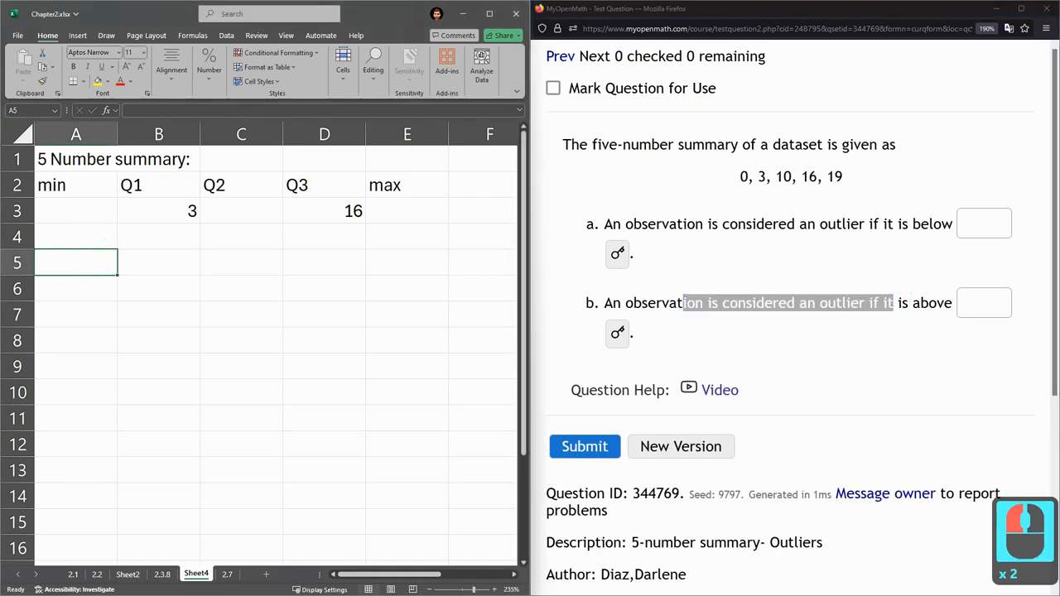
pyautogui.press('alt+tab')
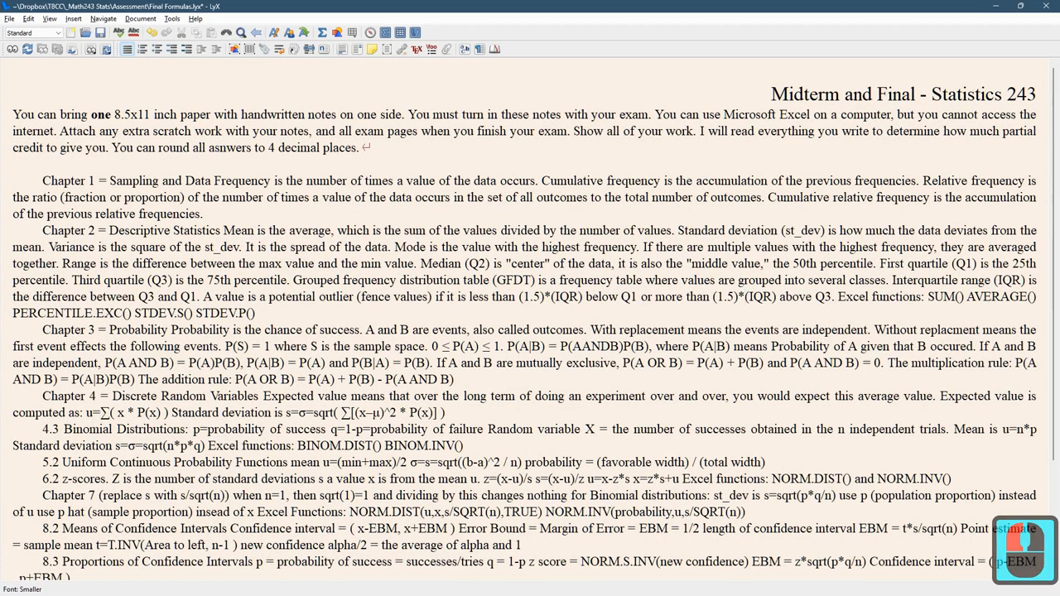
pyautogui.doubleClick(311, 297)
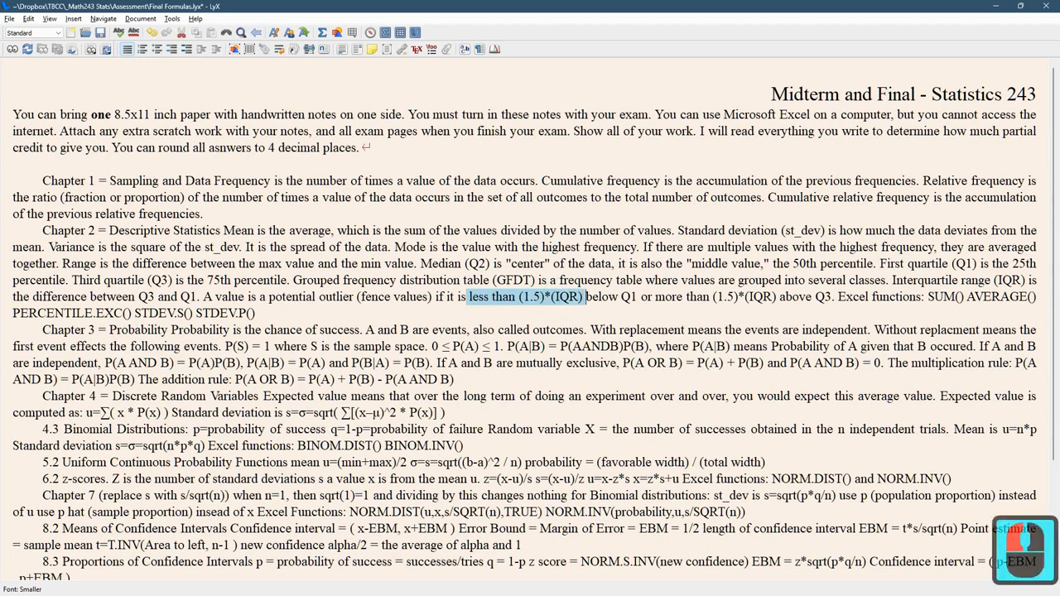
pyautogui.click(633, 297)
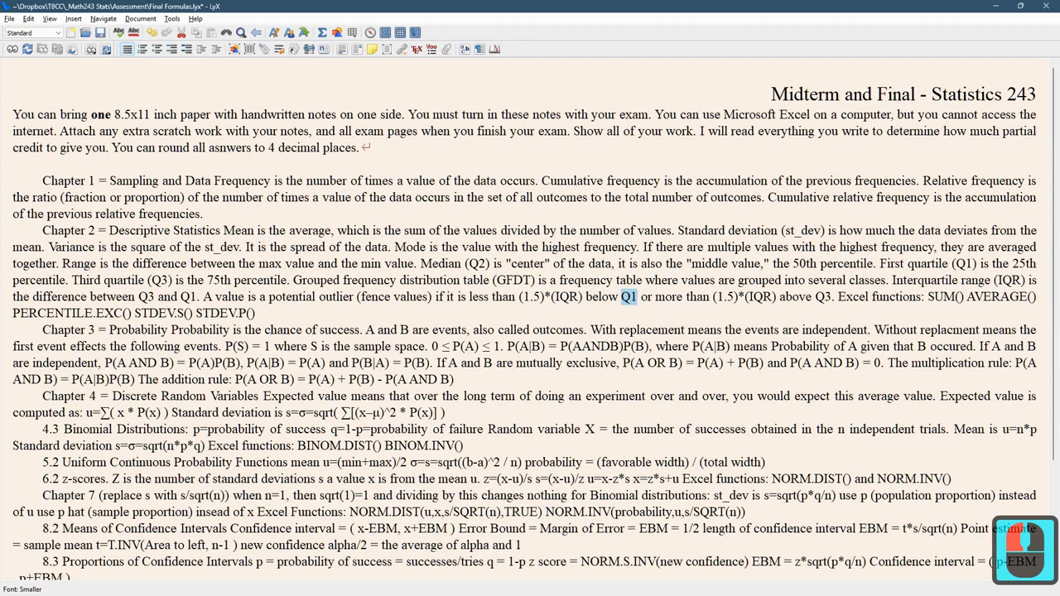
pyautogui.press('alt+tab')
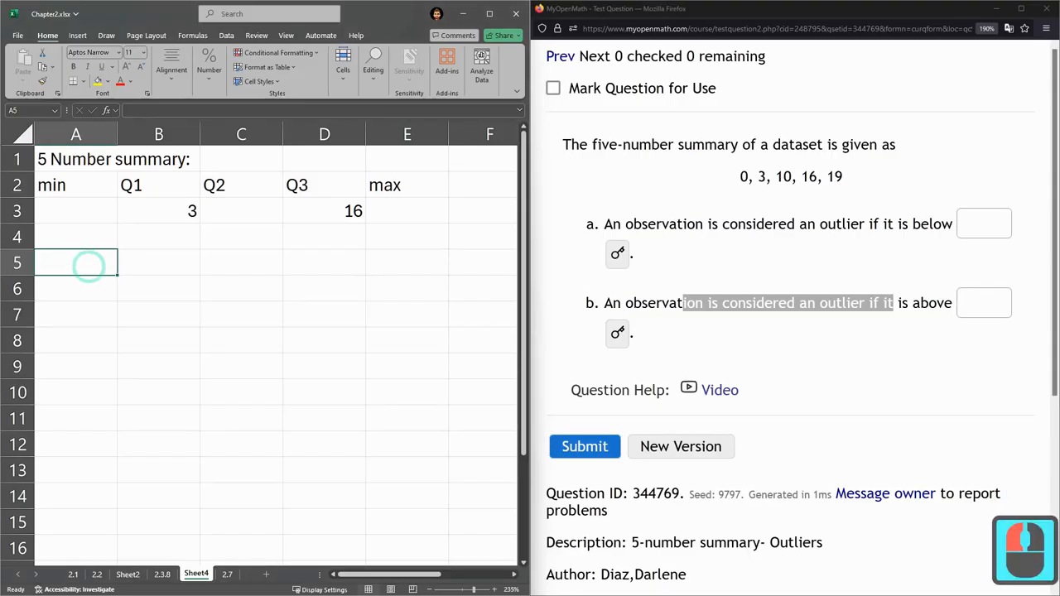
# Label row 5 'IQR=' and compute IQR as Q3 minus Q1, giving 13.
pyautogui.write('IQR=')
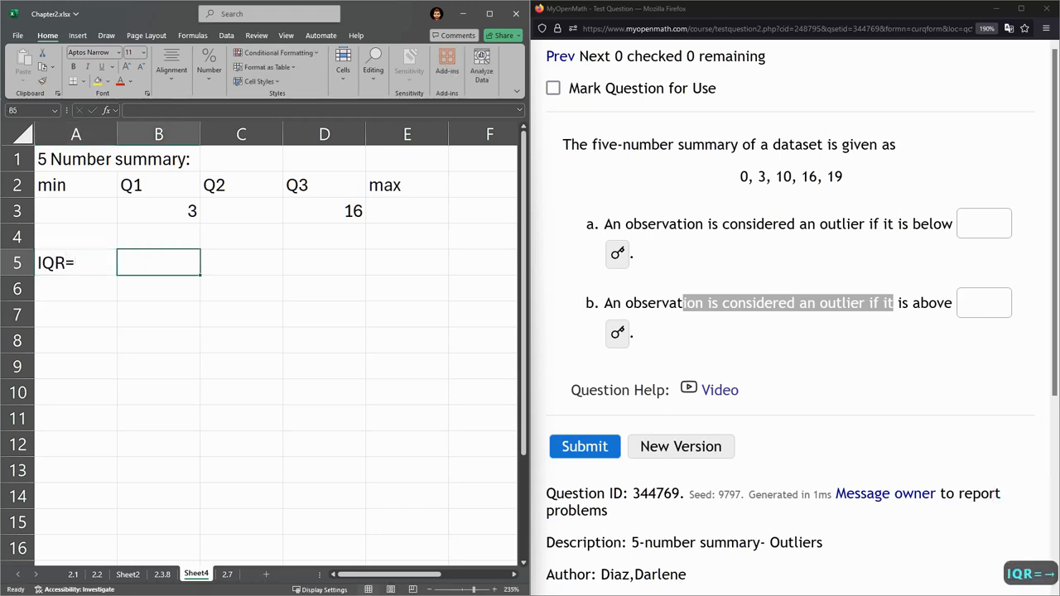
pyautogui.click(325, 211)
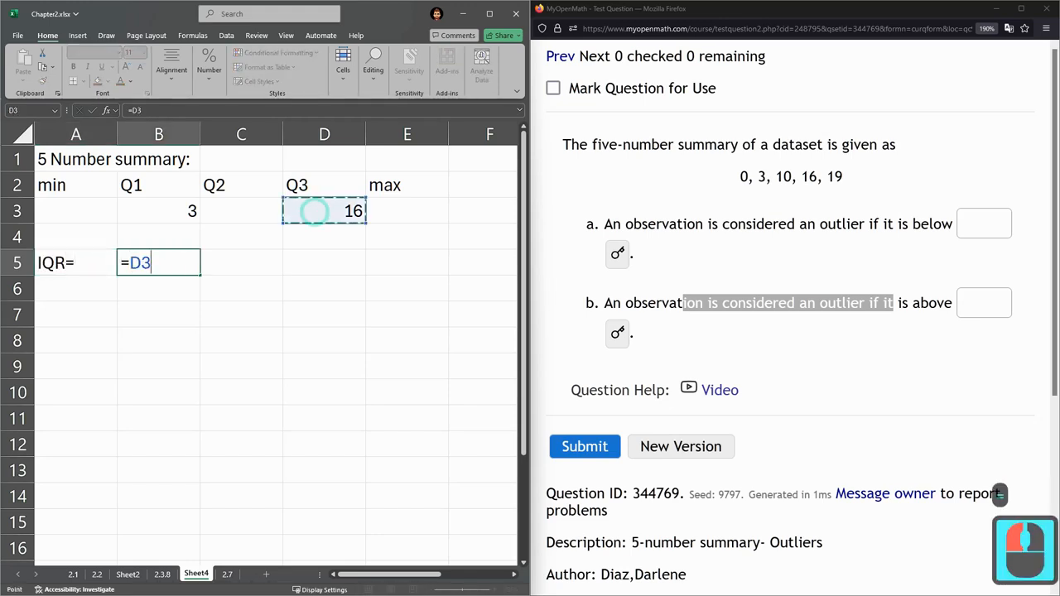
pyautogui.write('-')
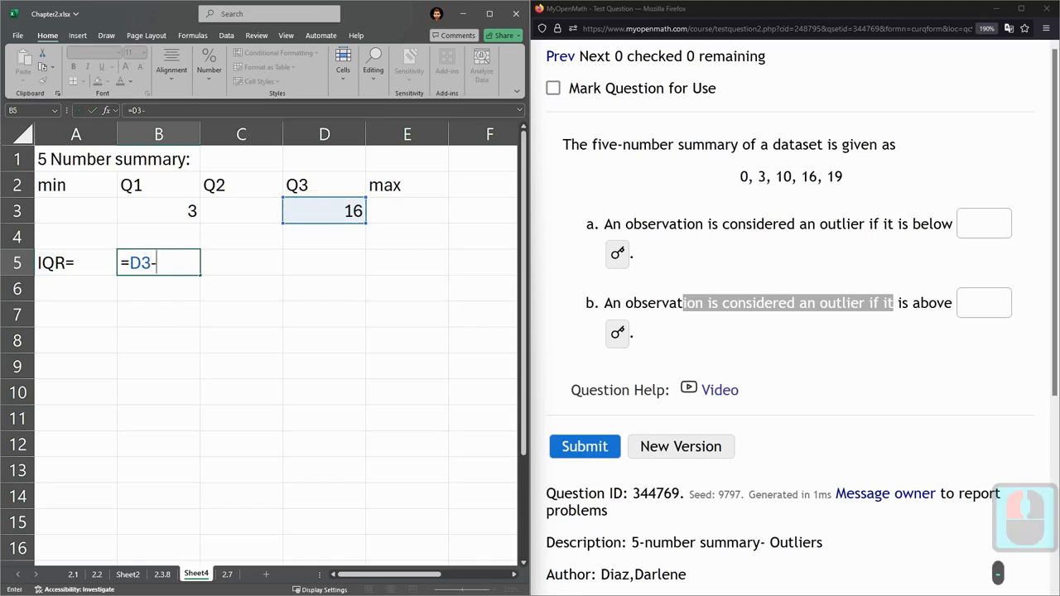
pyautogui.click(159, 210)
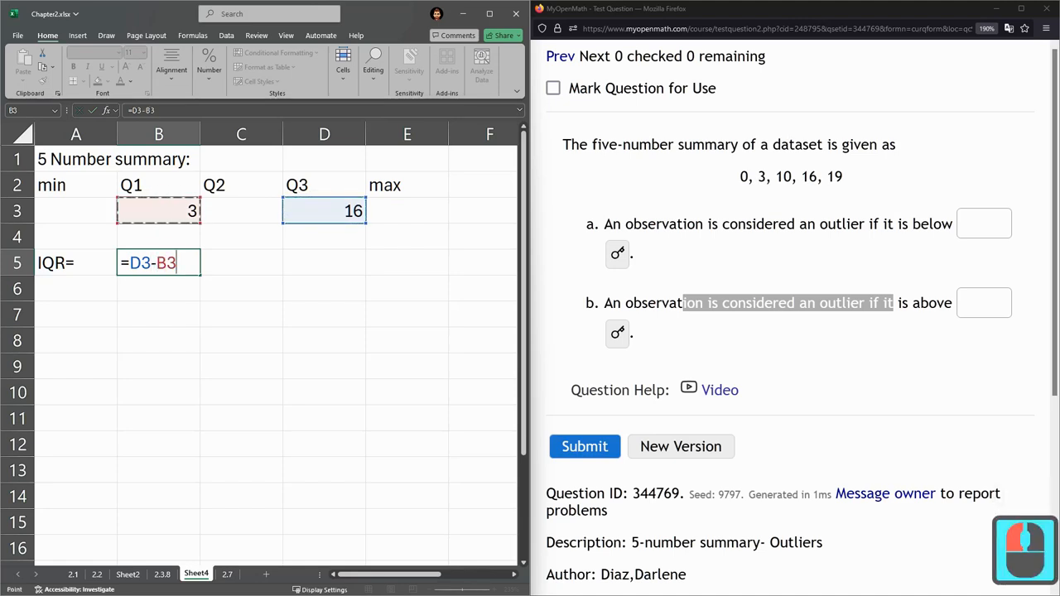
pyautogui.press('Return')
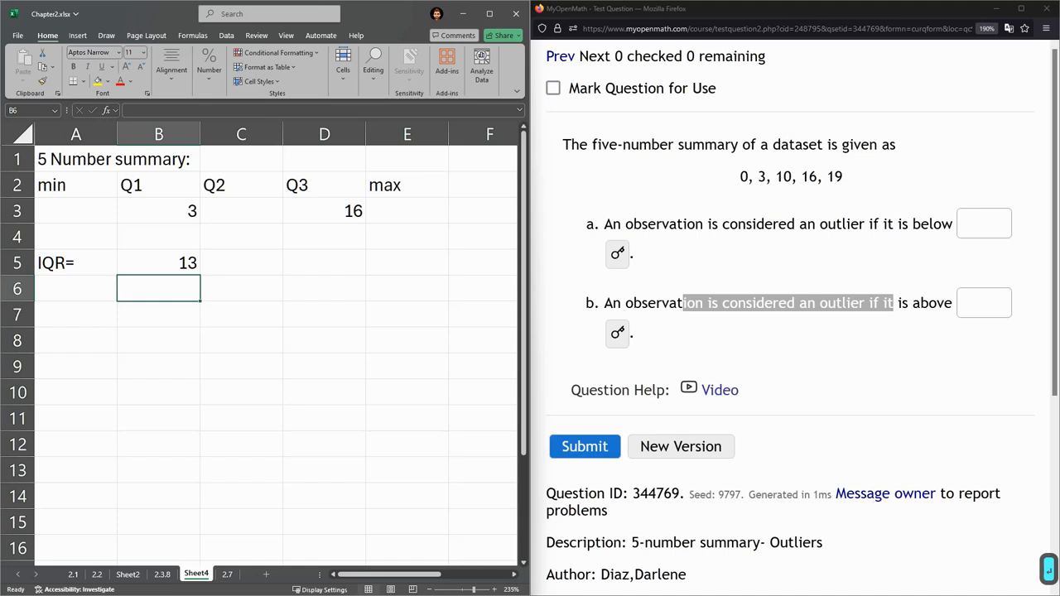
# Label row 6 '1,5*IQR=' and compute 1.5 times the IQR, giving 19.5.
pyautogui.click(76, 289)
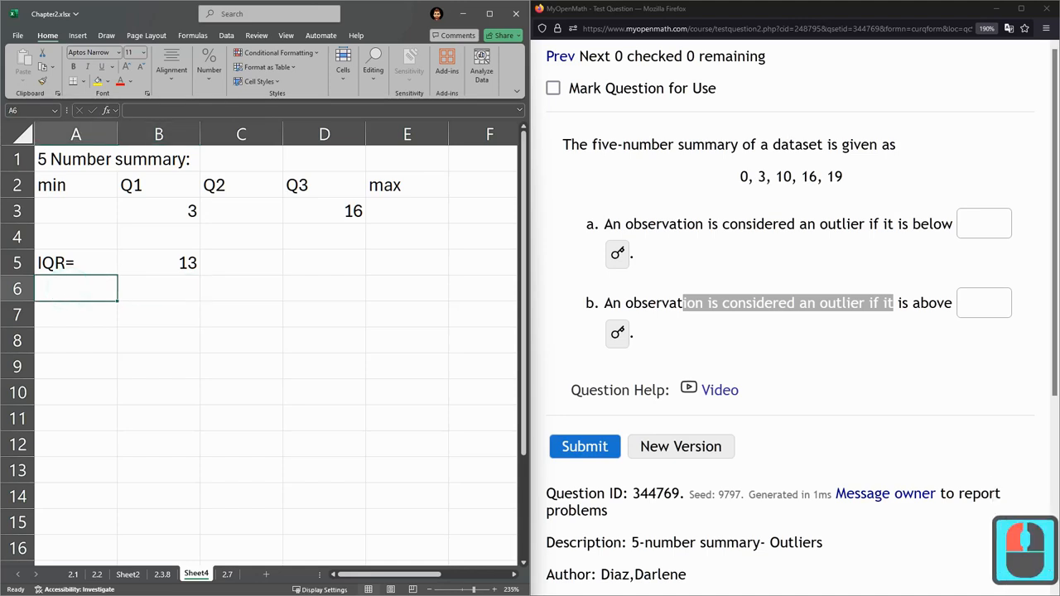
pyautogui.write('1,5*')
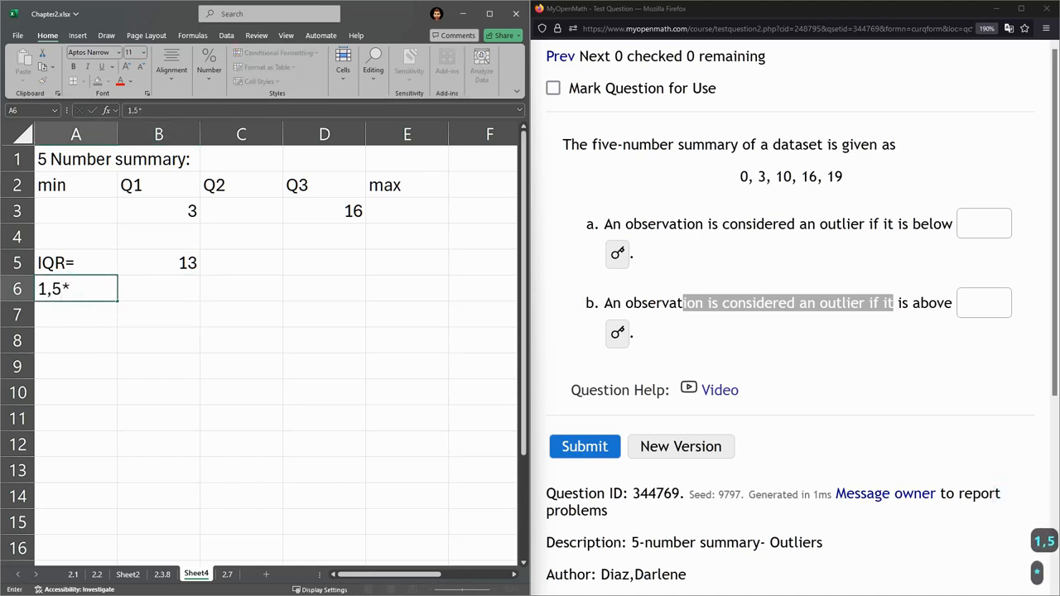
pyautogui.write('IQR=')
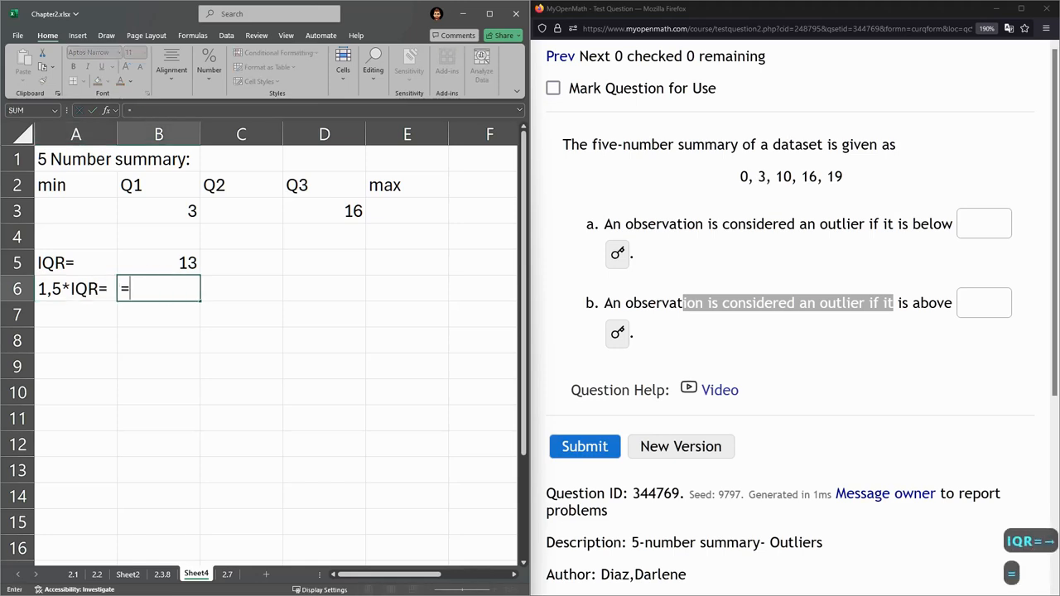
pyautogui.write('1.5')
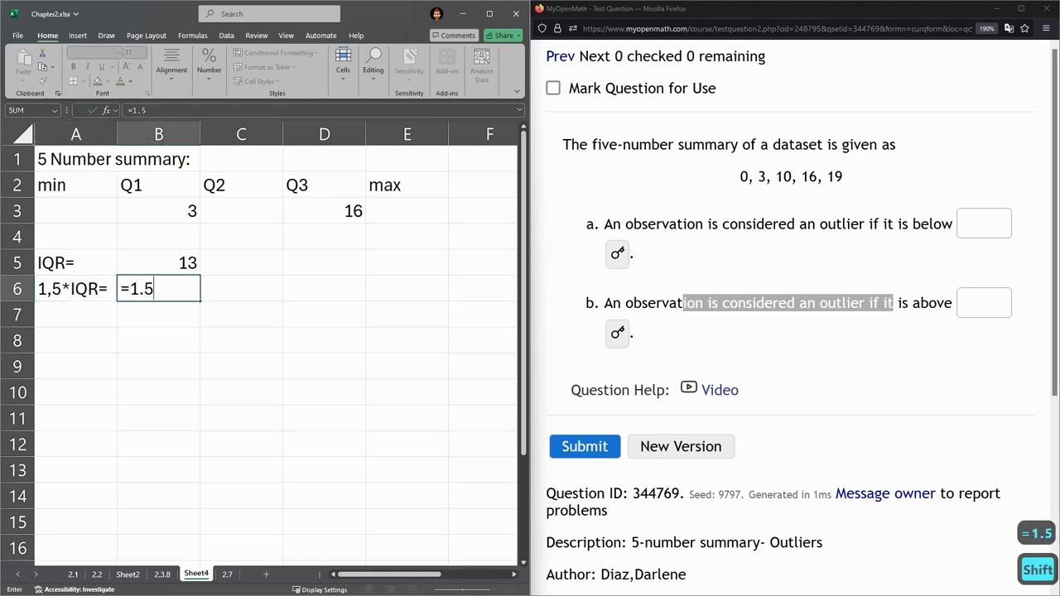
pyautogui.click(159, 262)
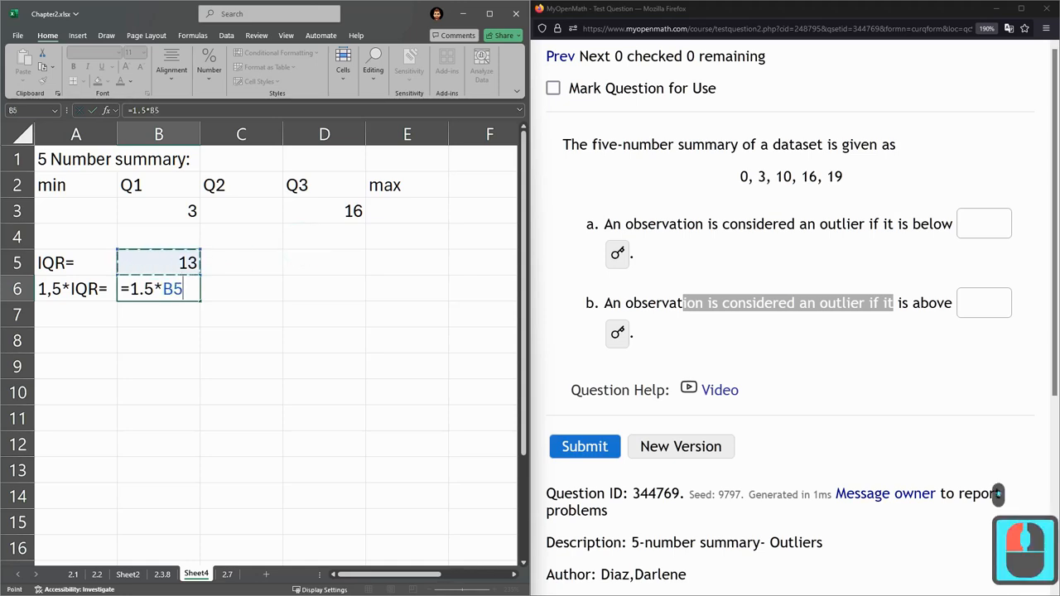
pyautogui.press('Return')
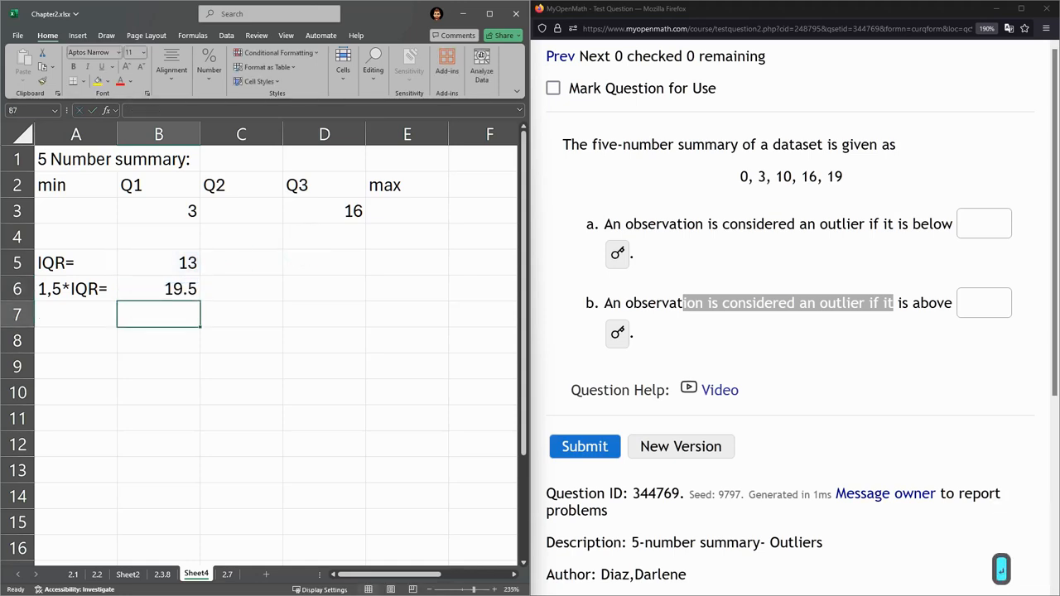
pyautogui.click(76, 314)
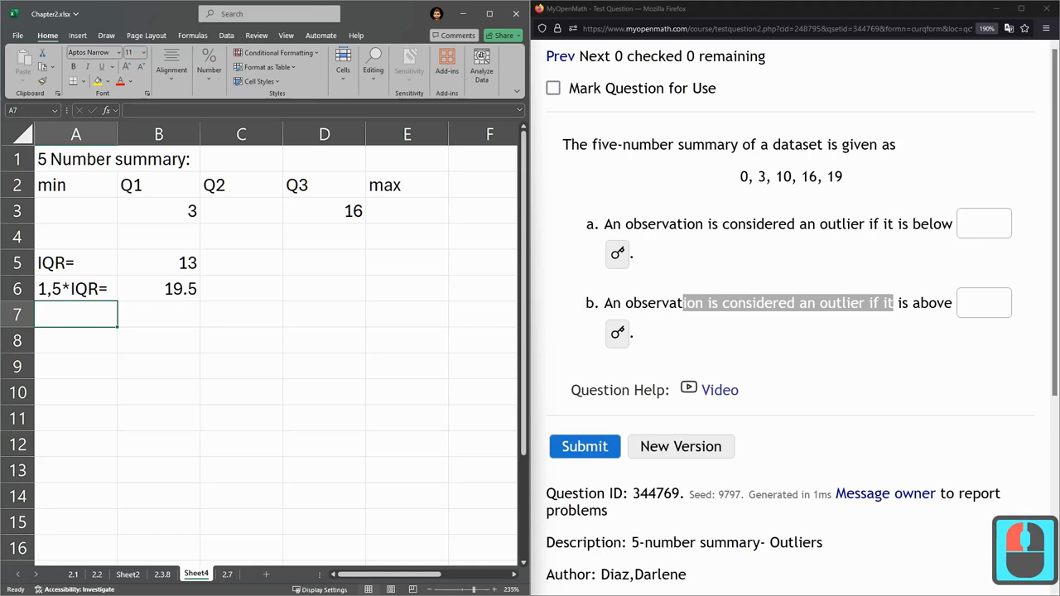
# Add a 'lower fence' row computing Q1 minus 1.5*IQR, giving -16.5, and select the A6 label to fix.
pyautogui.write('lower fen')
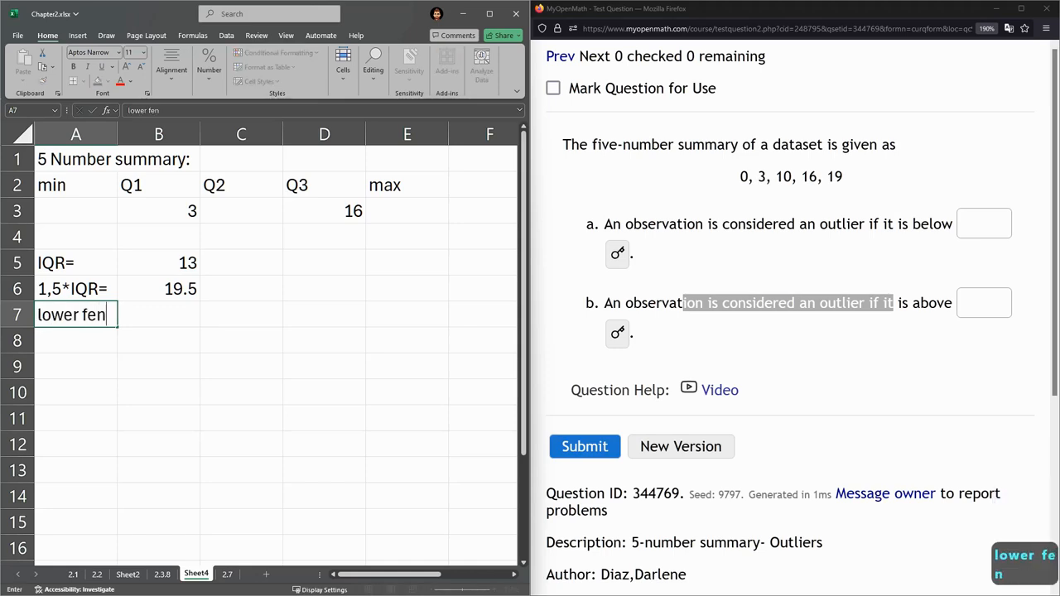
pyautogui.press('Return')
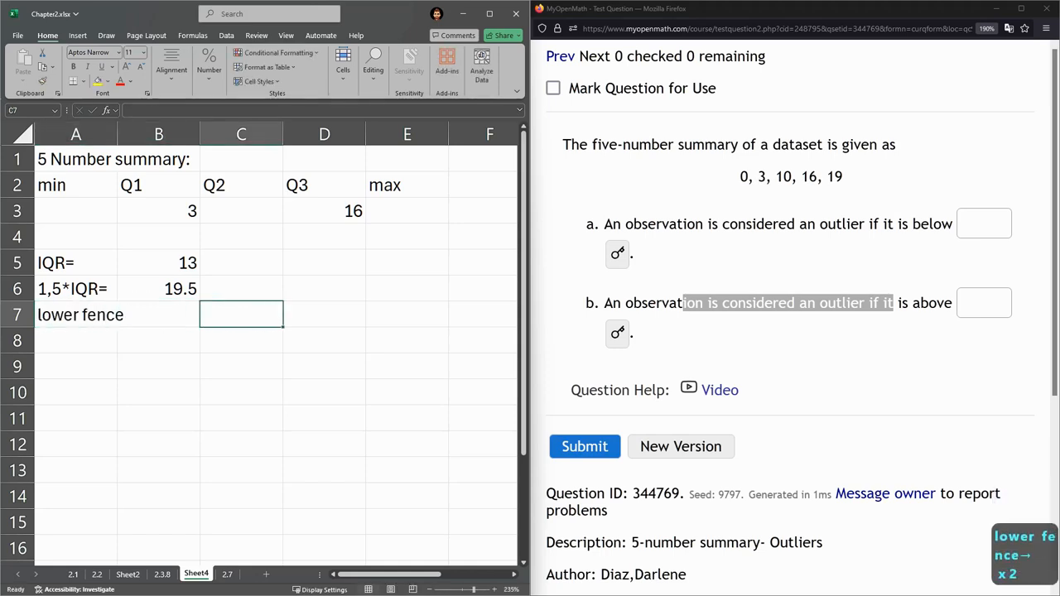
pyautogui.click(160, 210)
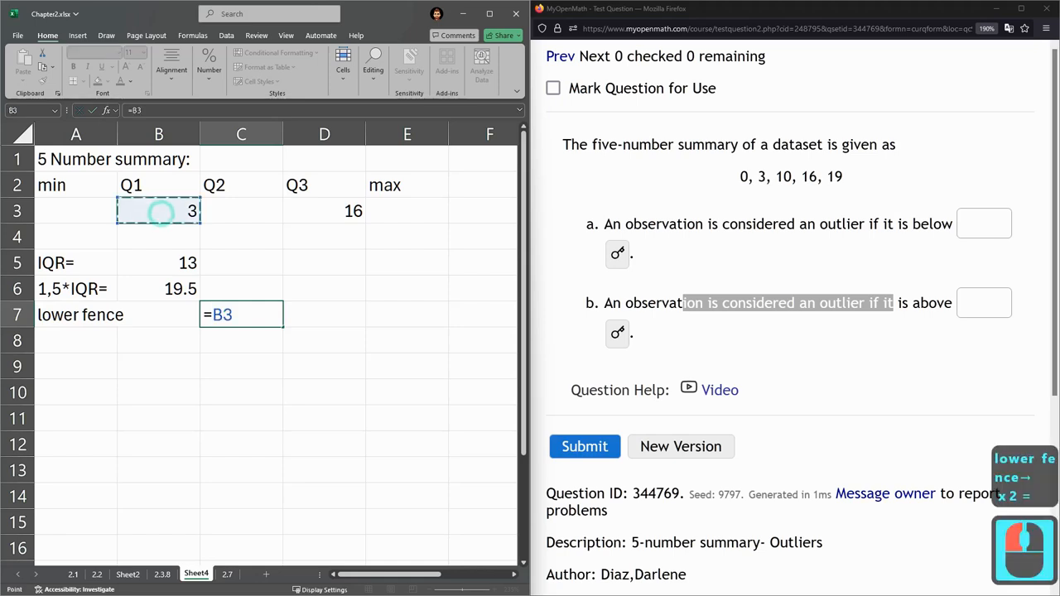
pyautogui.write('-')
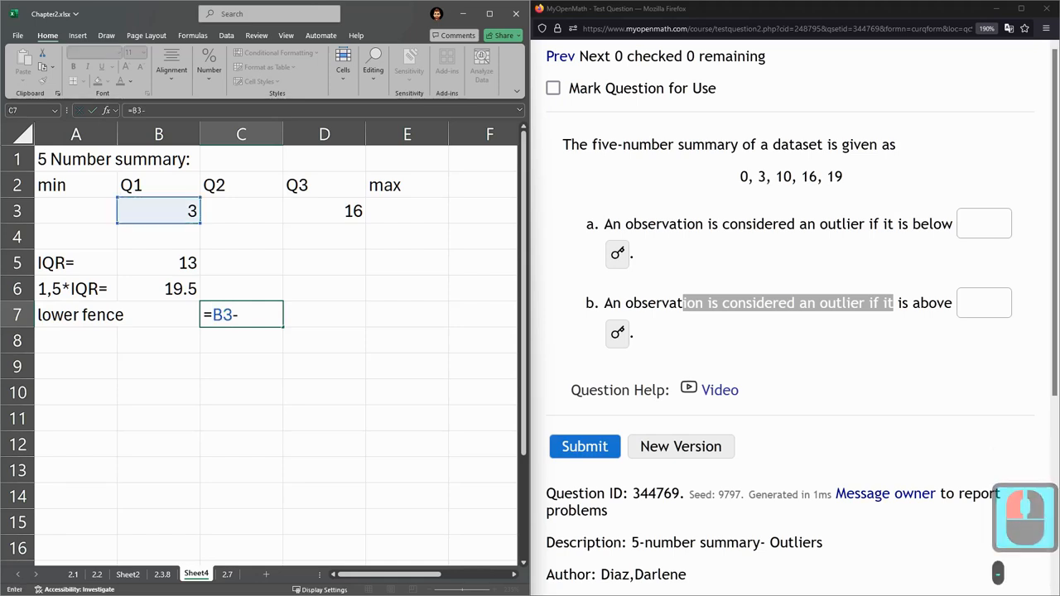
pyautogui.click(159, 288)
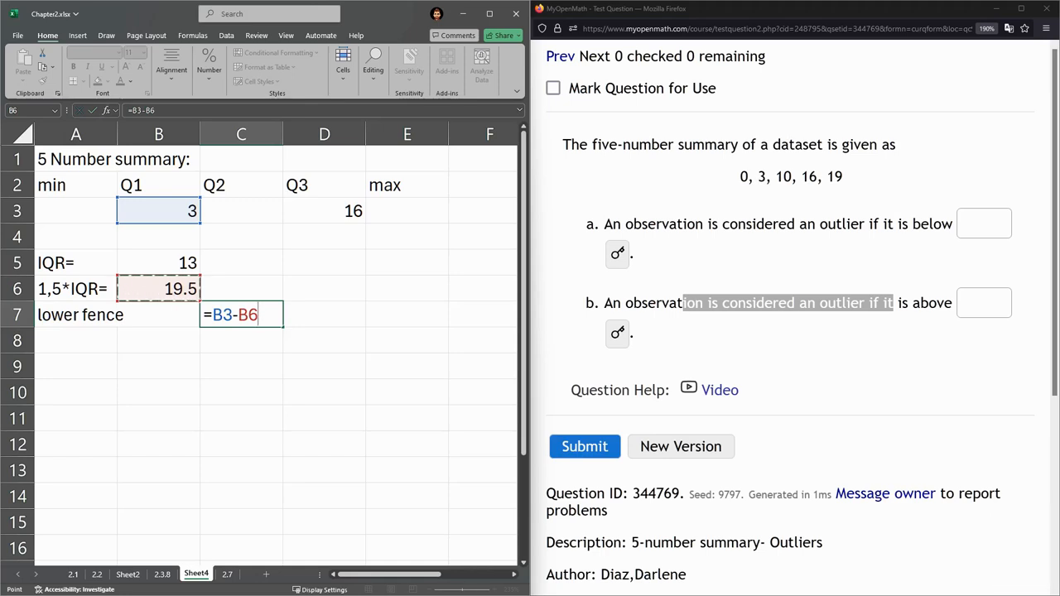
pyautogui.press('Return')
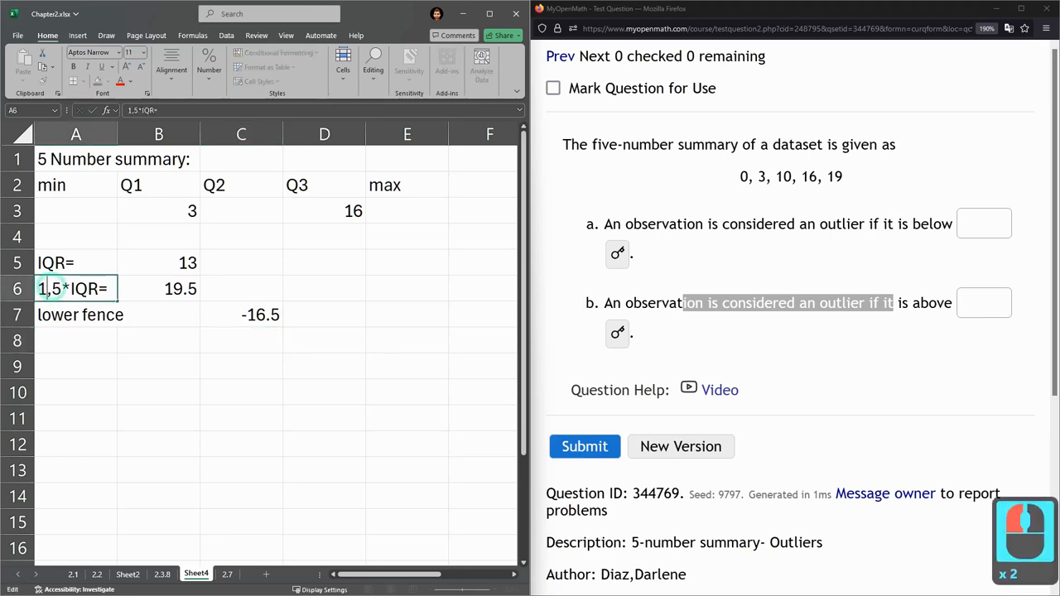
pyautogui.click(76, 315)
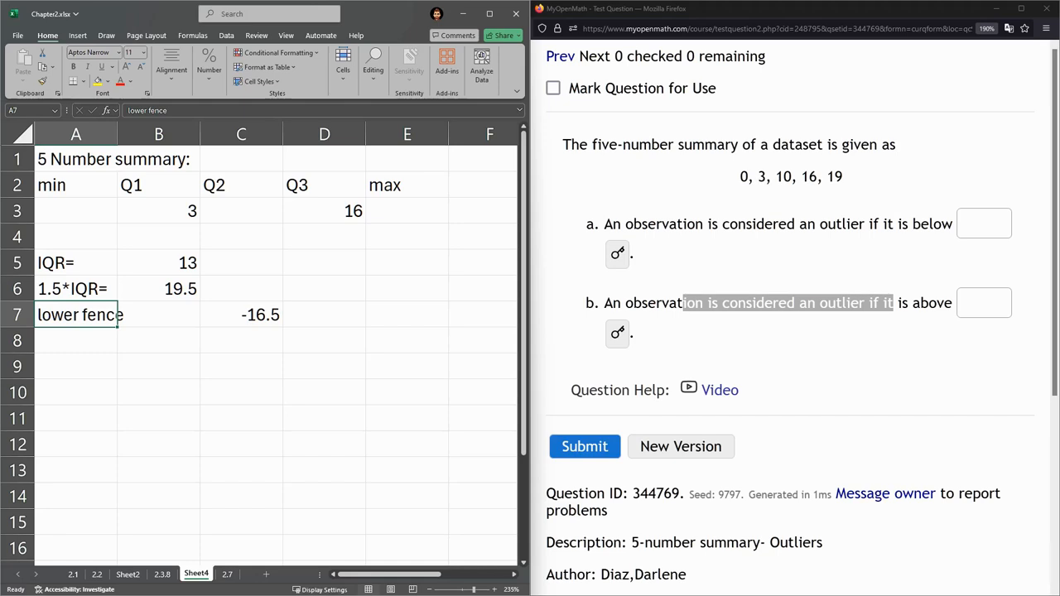
# Copy the lower fence row into row 8 as 'upper fence' computing Q3 plus 1.5*IQR, giving 35.5.
pyautogui.press('ctrl+c')
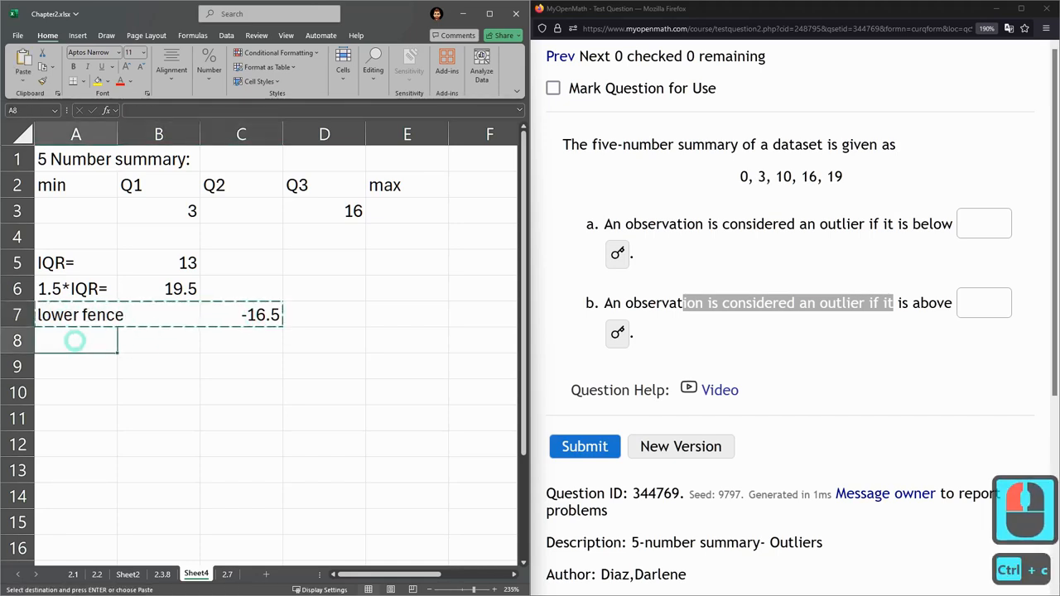
pyautogui.press('ctrl+v')
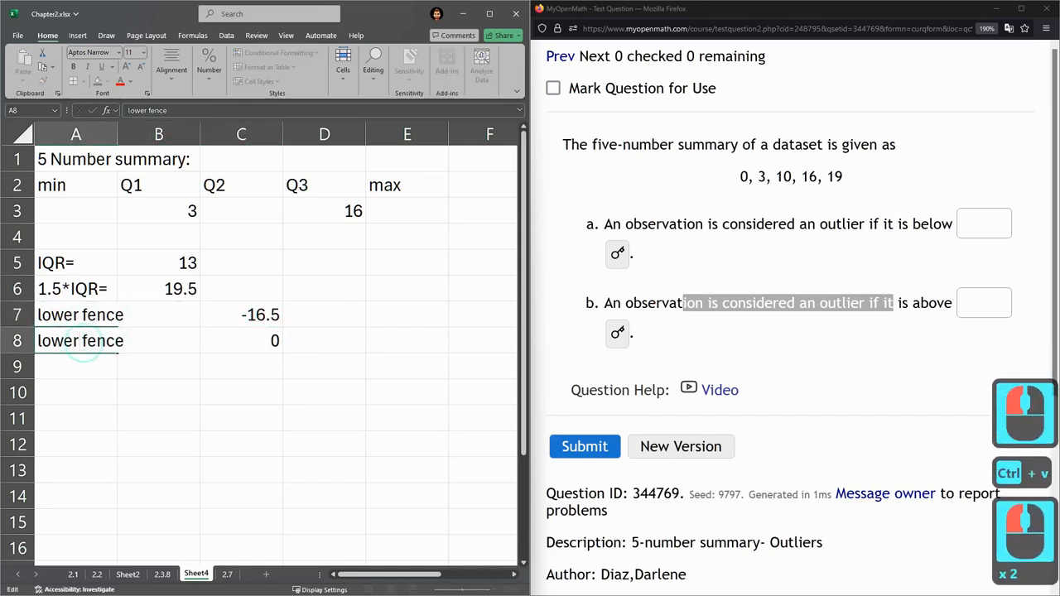
pyautogui.write('upp fence')
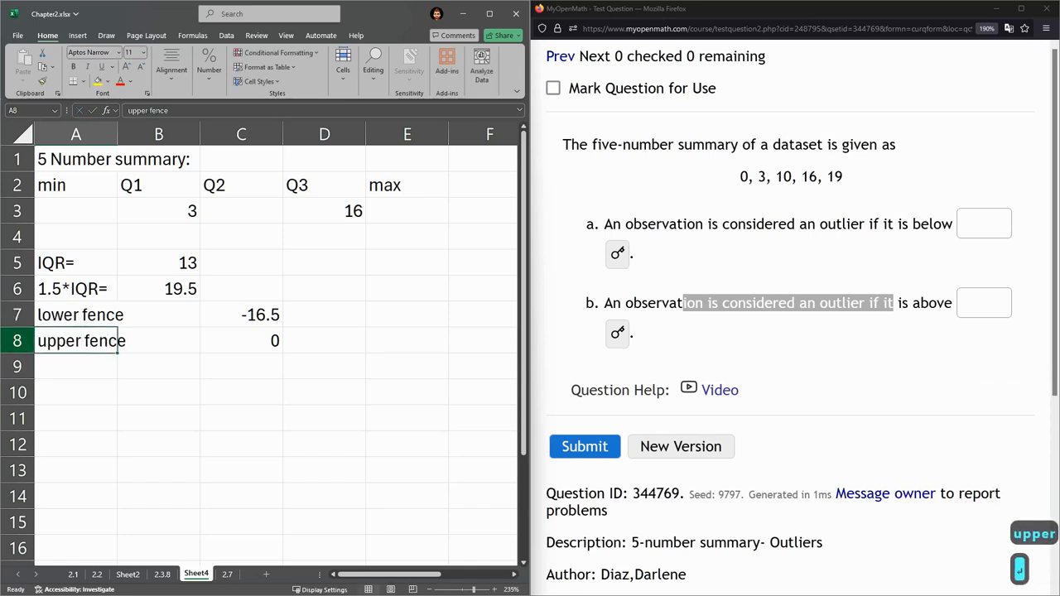
pyautogui.click(242, 341)
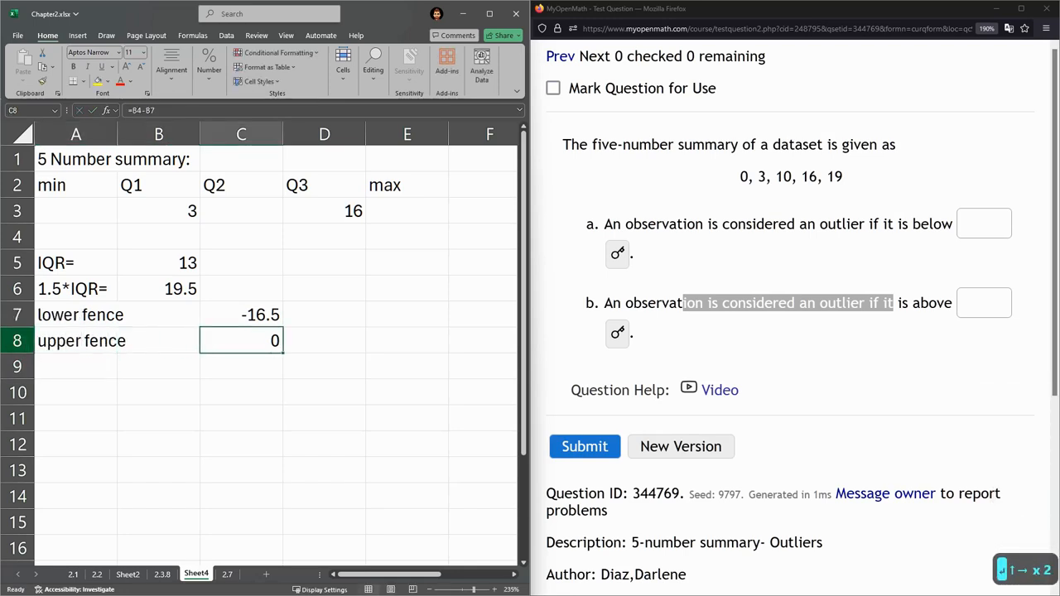
pyautogui.write('=B4-B7')
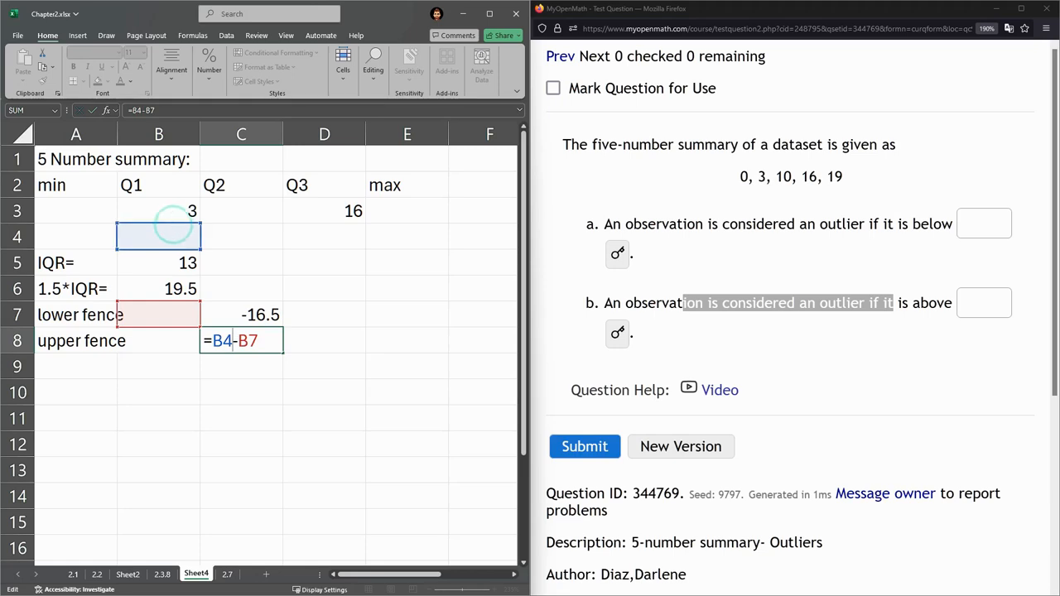
pyautogui.click(325, 211)
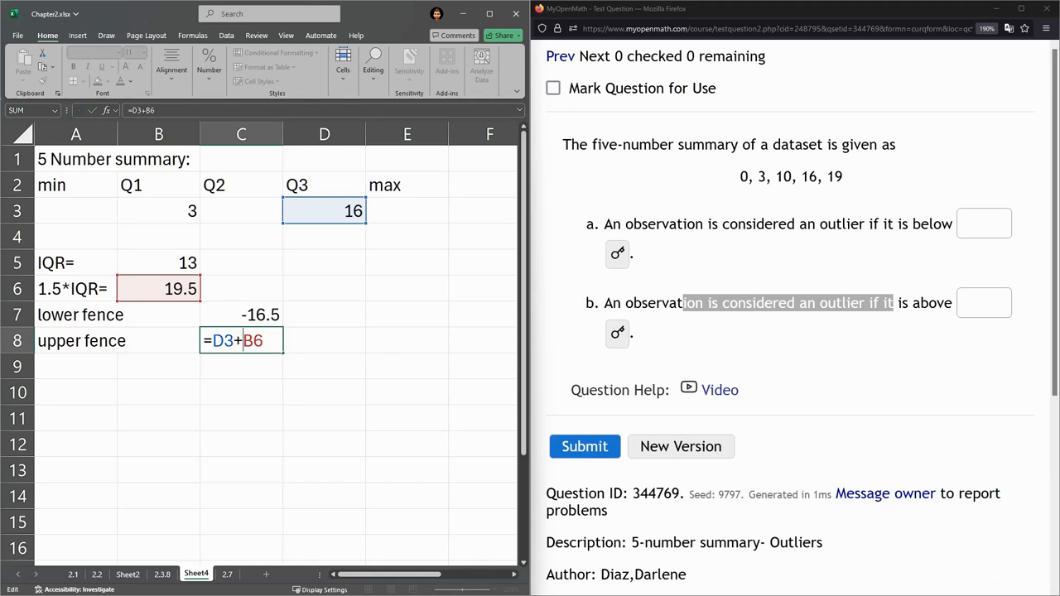
pyautogui.press('Return')
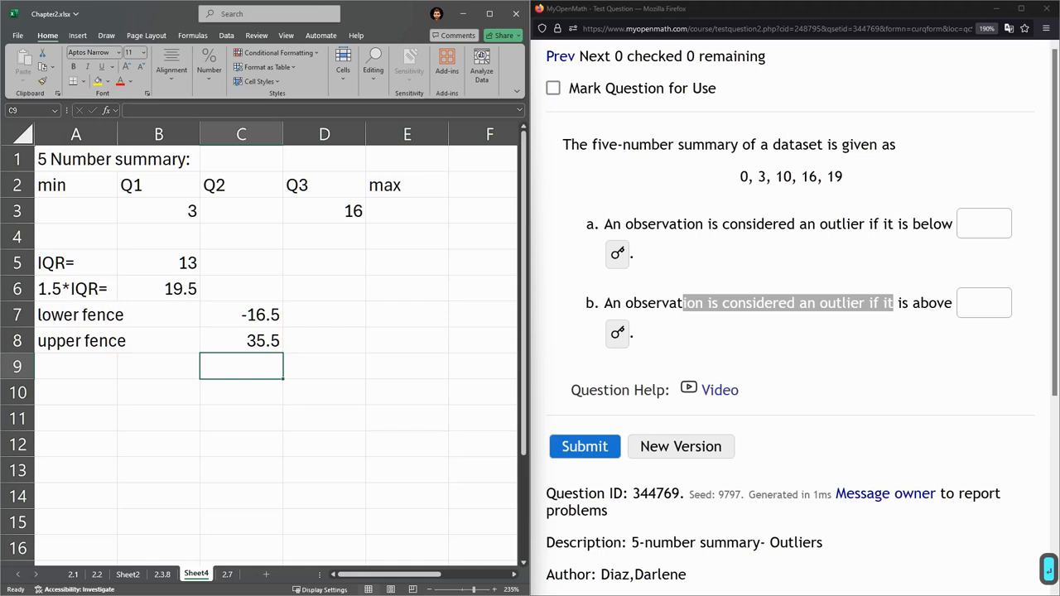
# Enter -16.5 and 35.5 as the outlier cutoffs in MyOpenMath and submit, both marked correct.
pyautogui.click(984, 224)
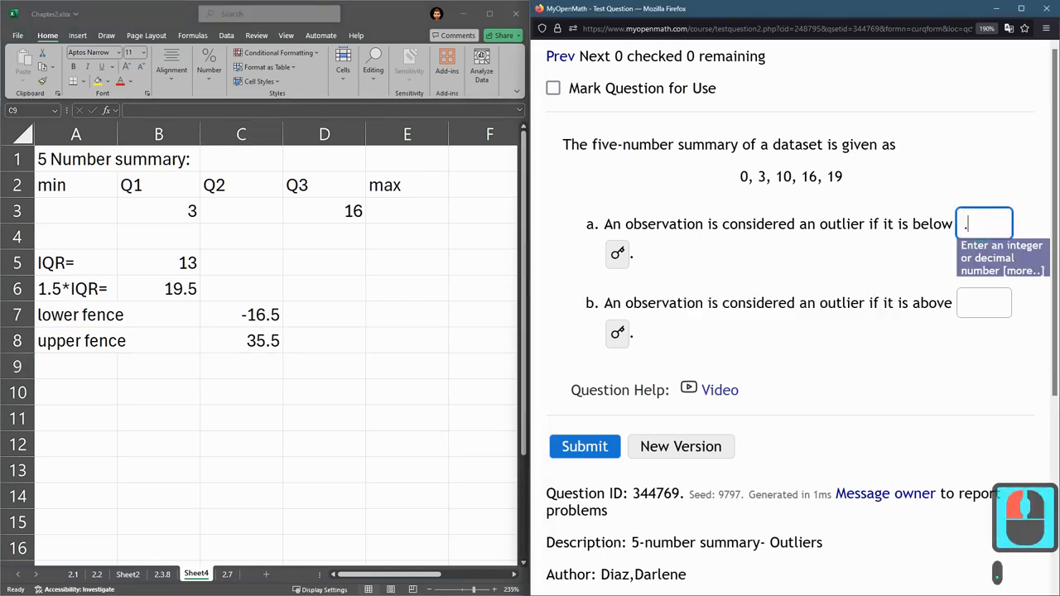
pyautogui.write('-16.')
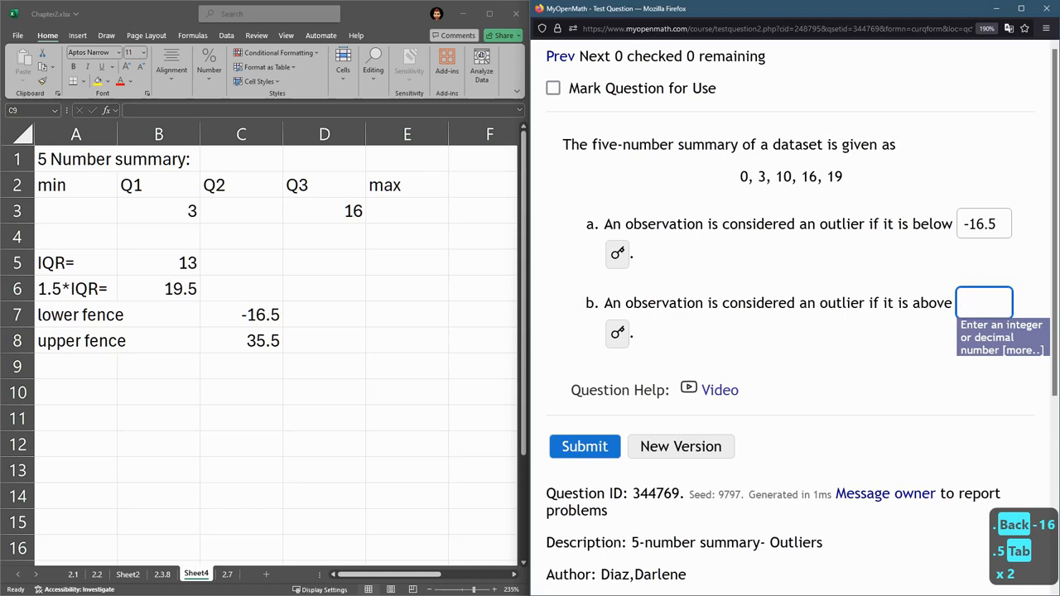
pyautogui.write('35.5')
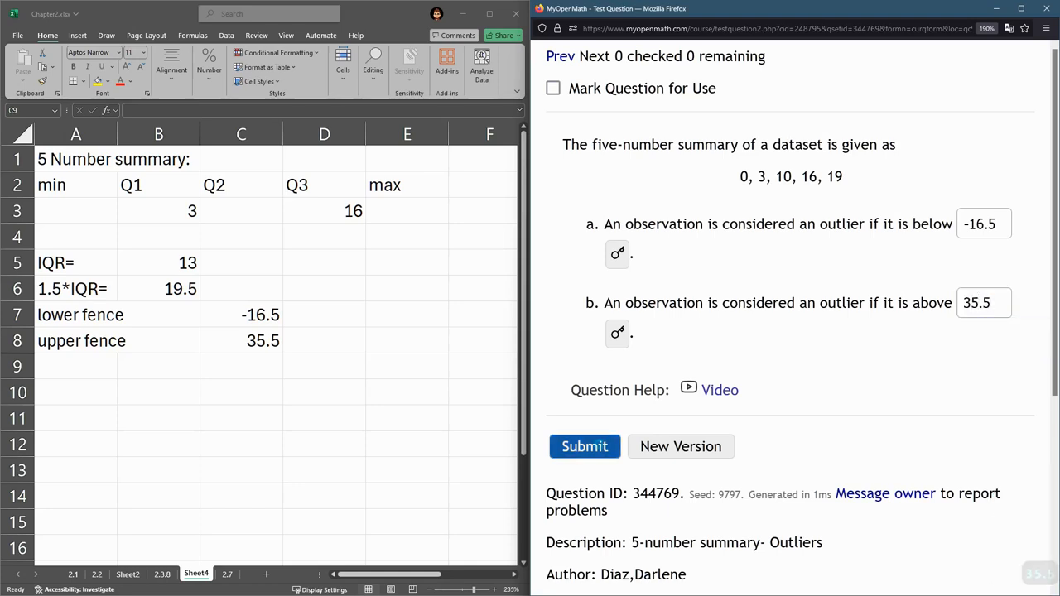
pyautogui.click(585, 447)
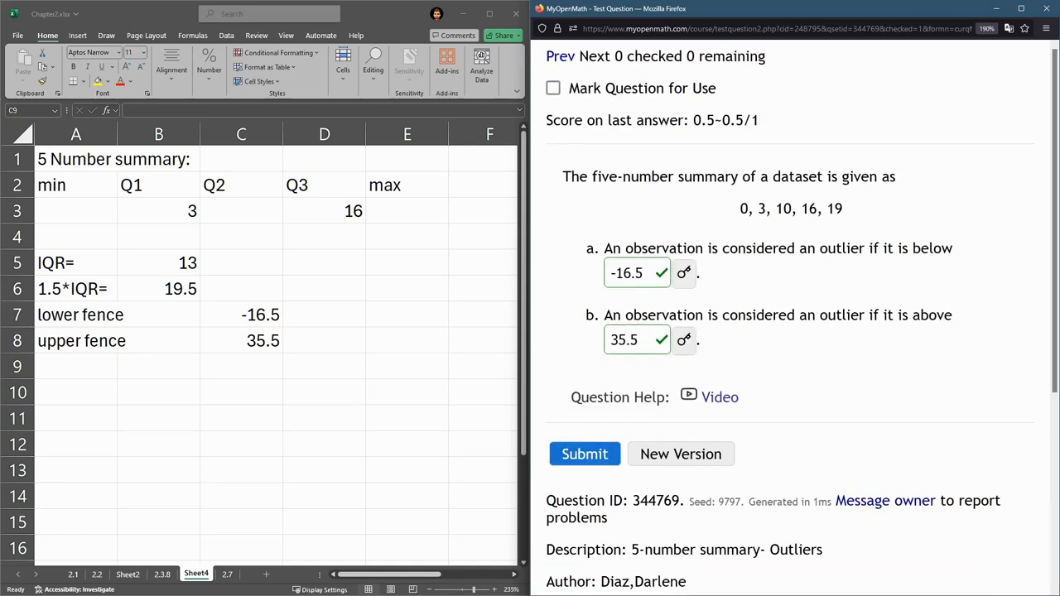
pyautogui.click(638, 271)
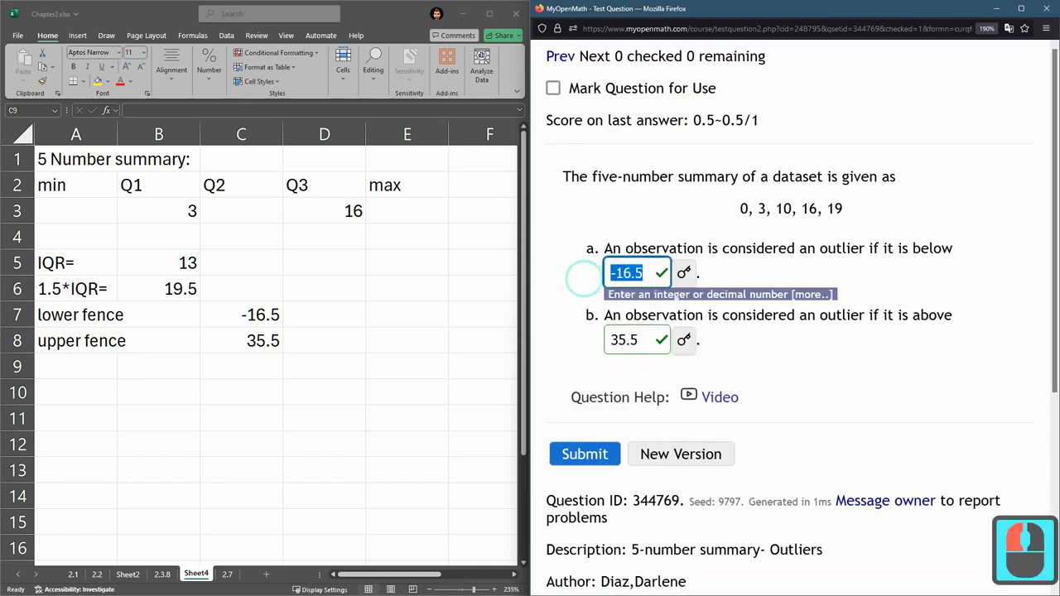